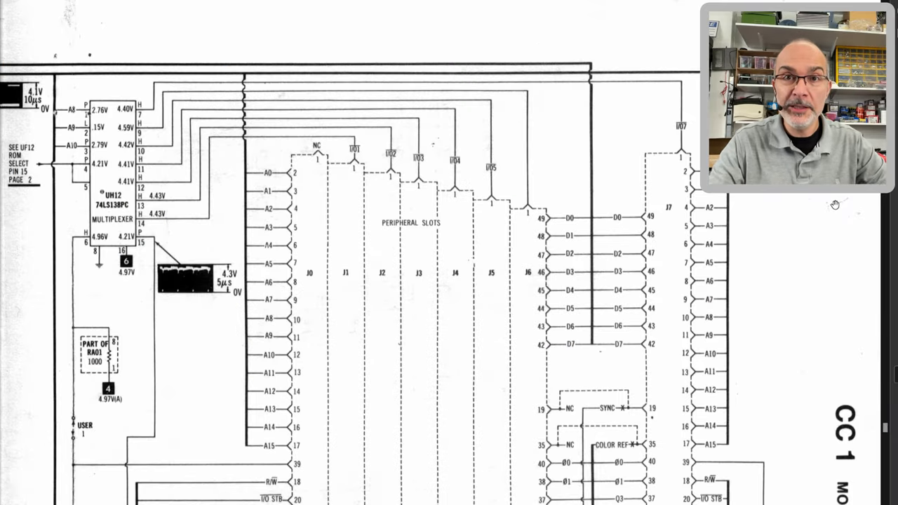
{"action": "mouse_move", "coordinate": [300, 197]}
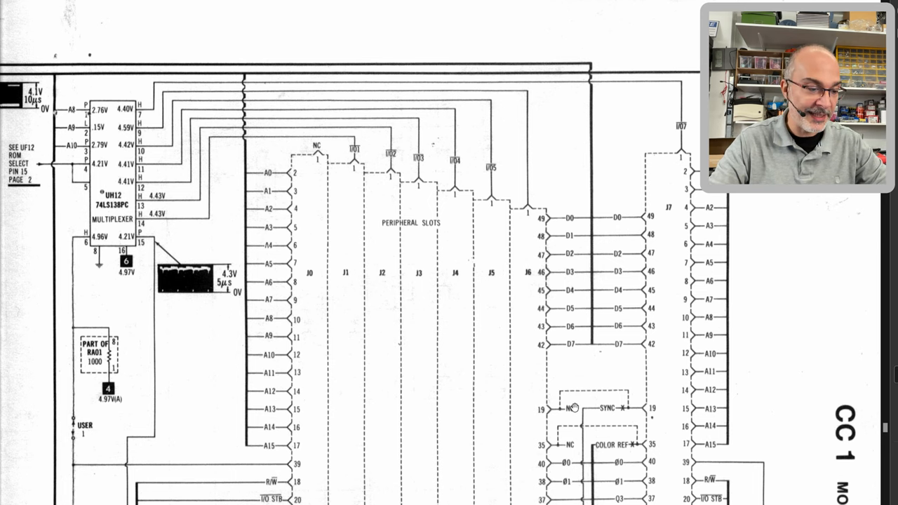
Search 138, select the 74138 chip and run its logic test
{"action": "scroll", "scroll_direction": "down", "scroll_amount": 3}
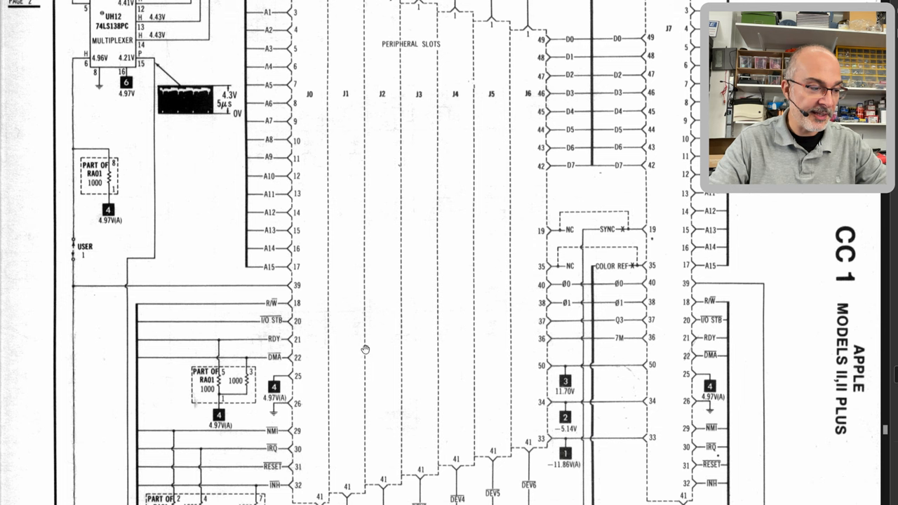
{"action": "mouse_move", "coordinate": [525, 151]}
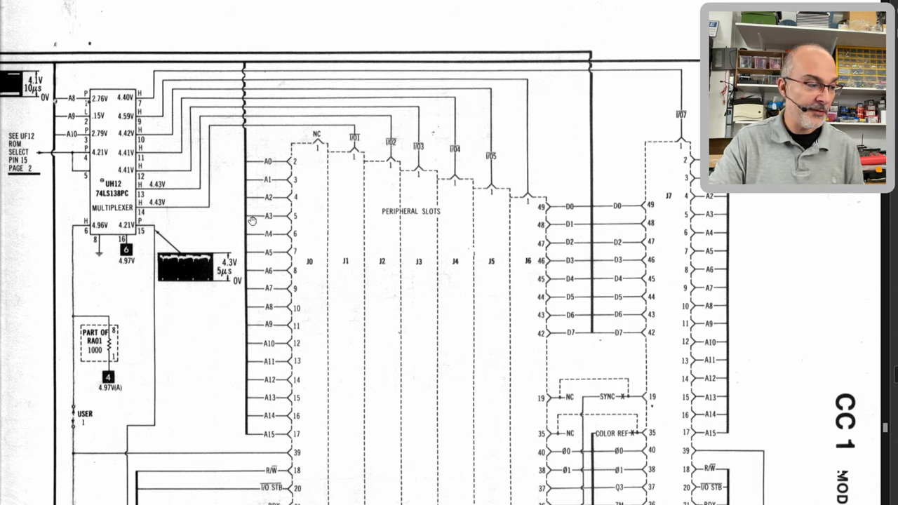
{"action": "mouse_move", "coordinate": [495, 360]}
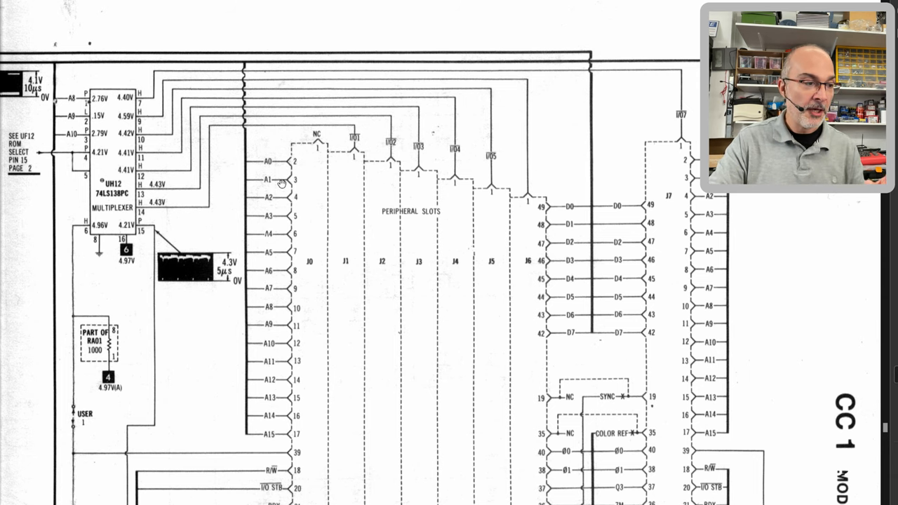
{"action": "mouse_move", "coordinate": [358, 157]}
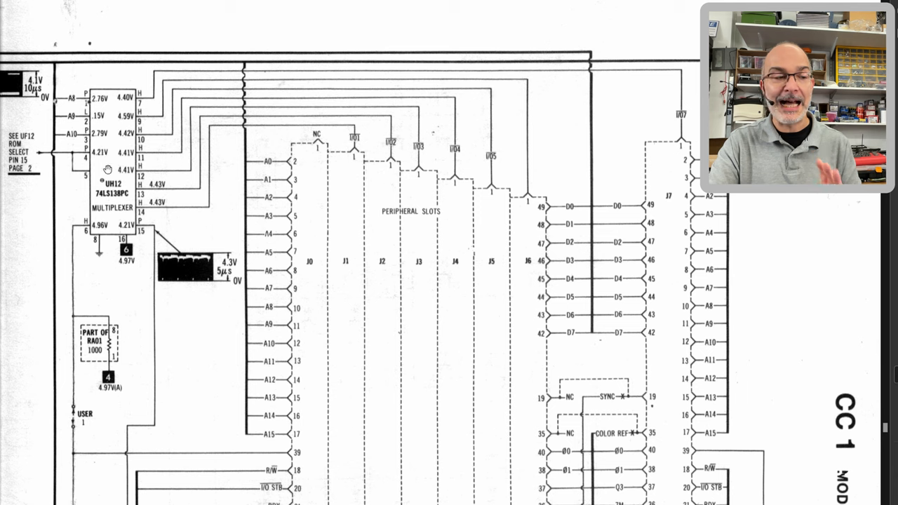
{"action": "mouse_move", "coordinate": [303, 182]}
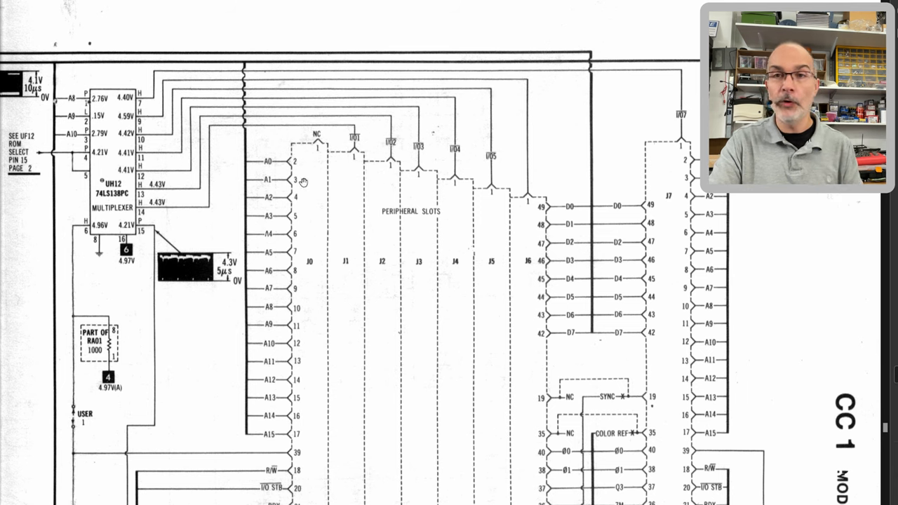
{"action": "mouse_move", "coordinate": [348, 168]}
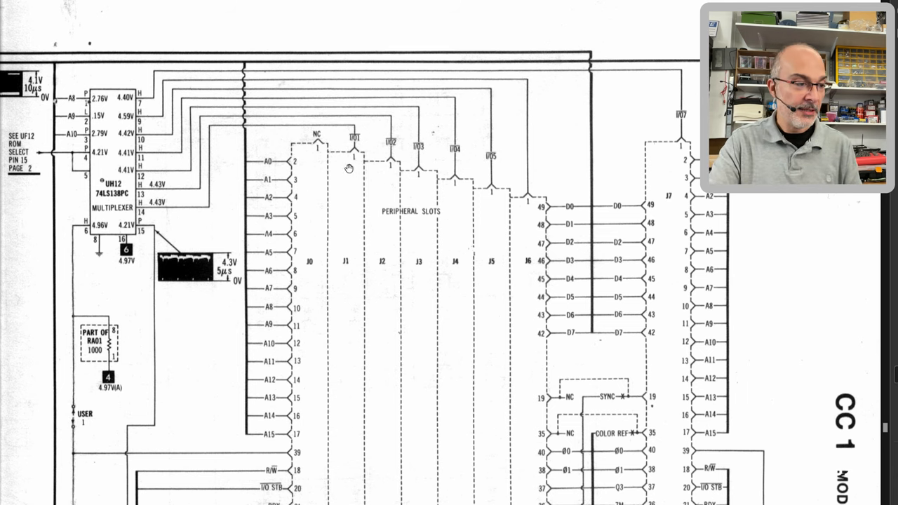
{"action": "mouse_move", "coordinate": [320, 174]}
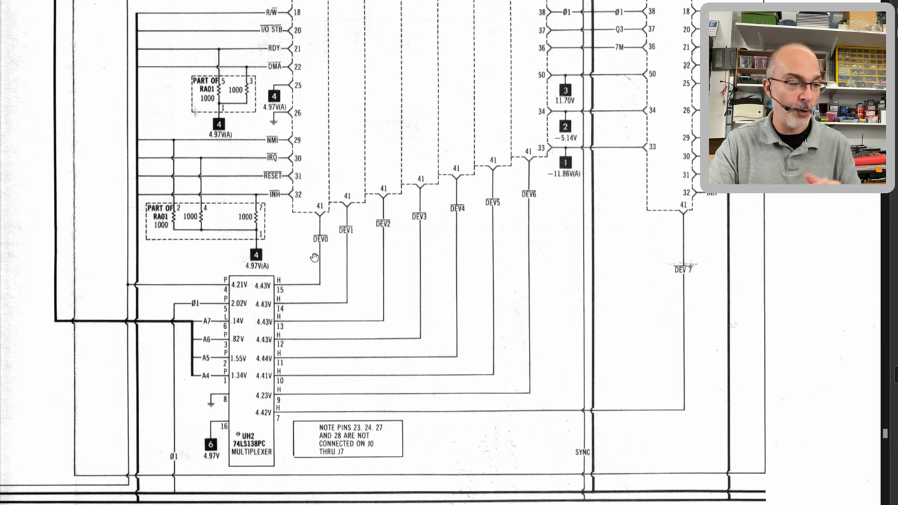
{"action": "mouse_move", "coordinate": [345, 242]}
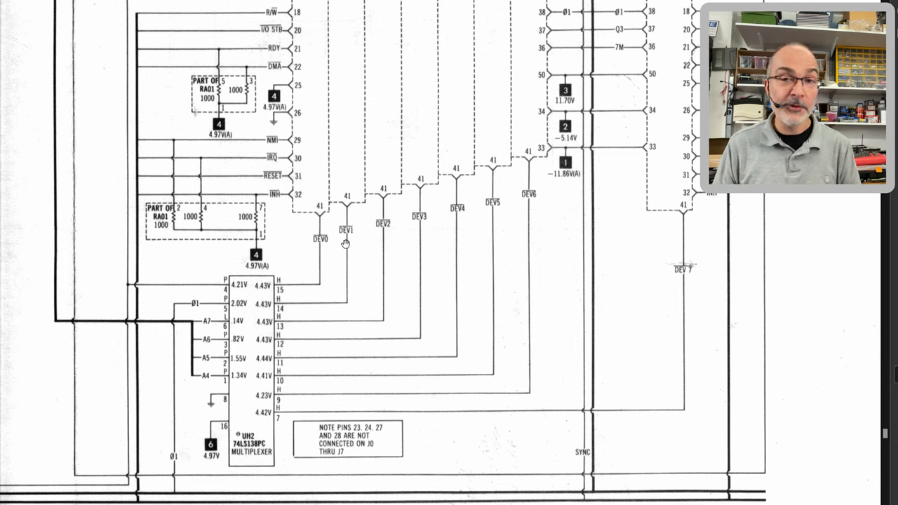
{"action": "mouse_move", "coordinate": [340, 269]}
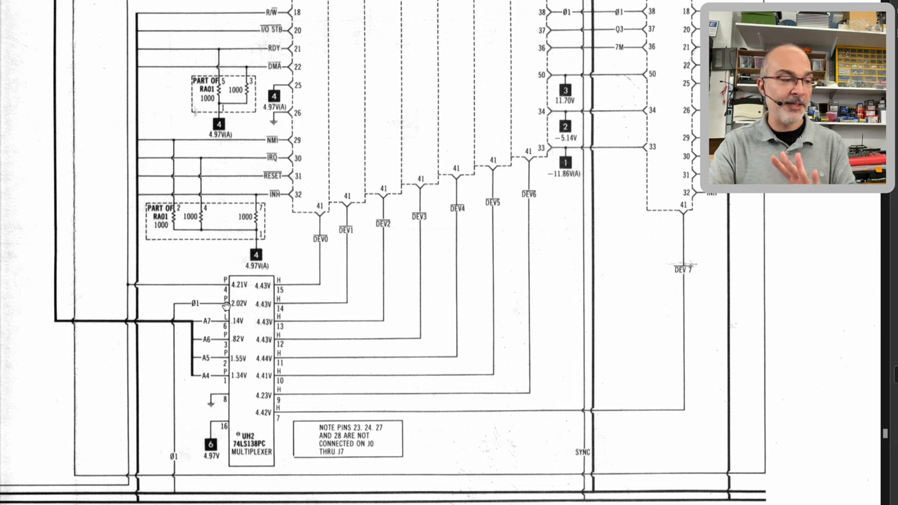
{"action": "mouse_move", "coordinate": [264, 272]}
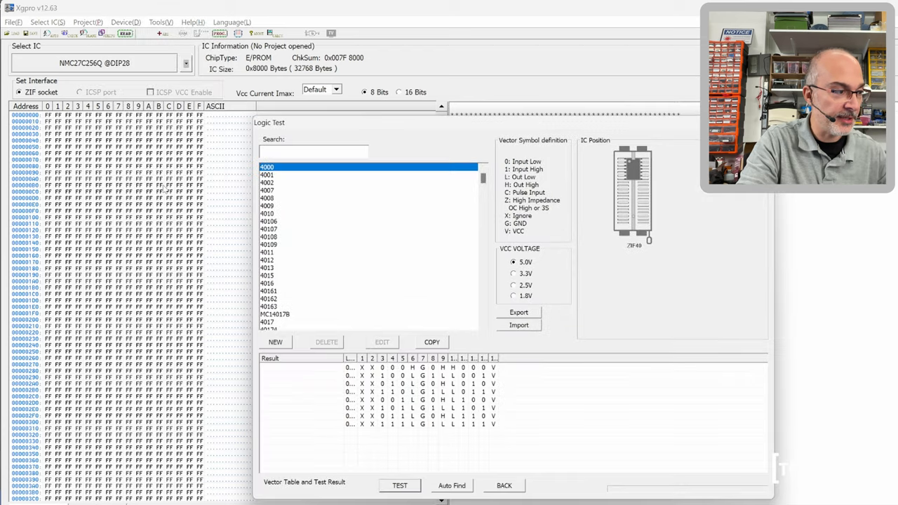
{"action": "type", "text": "1"}
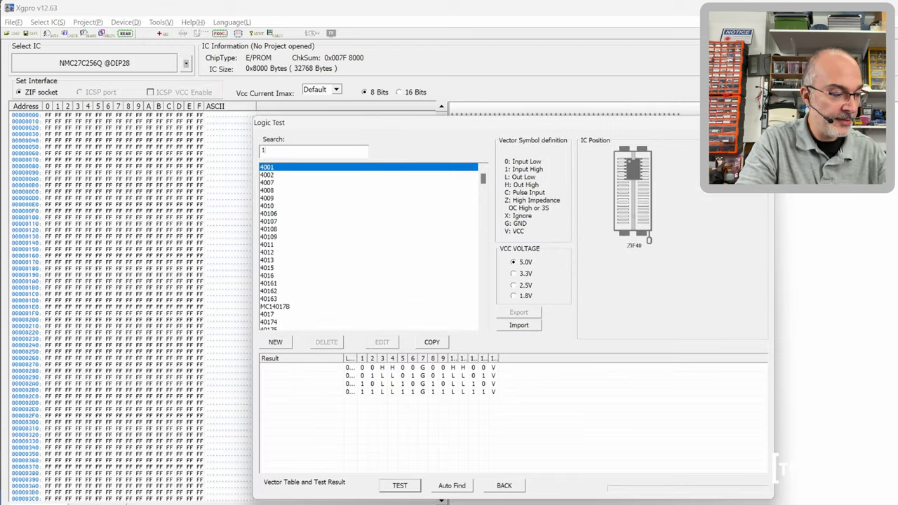
{"action": "type", "text": "138"}
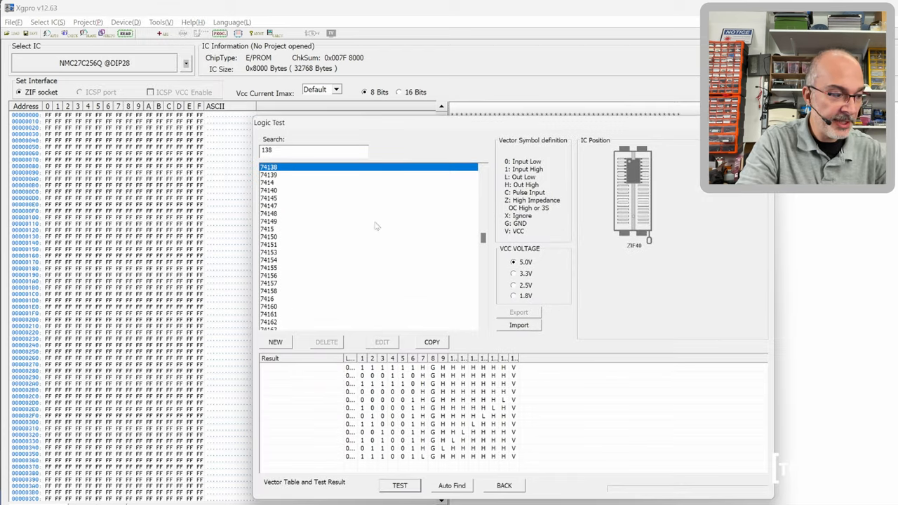
{"action": "left_click", "coordinate": [399, 485]}
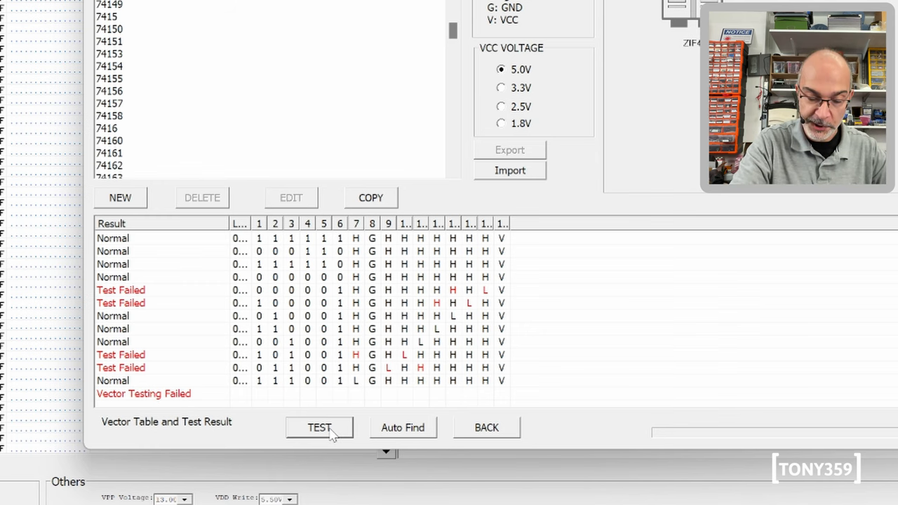
{"action": "left_click", "coordinate": [320, 427]}
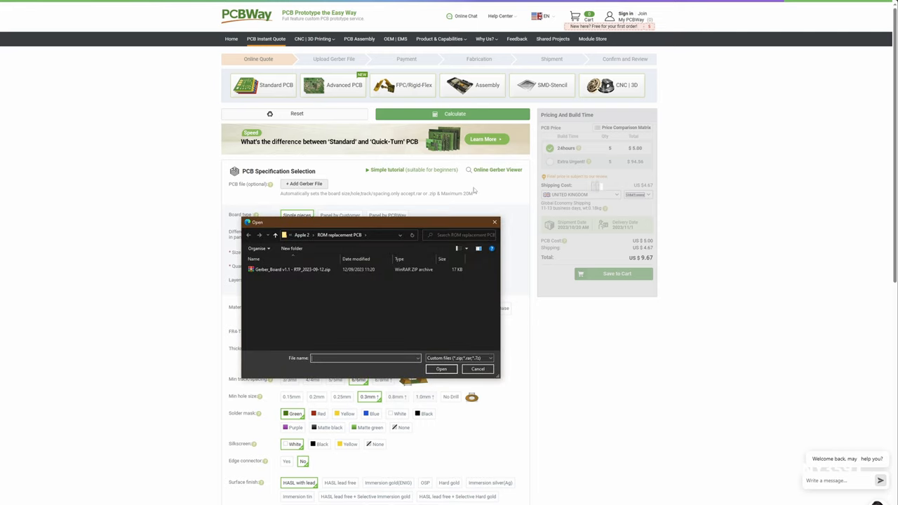
Upload the Gerber archive and review shipping options for the United Kingdom
{"action": "left_click", "coordinate": [441, 369]}
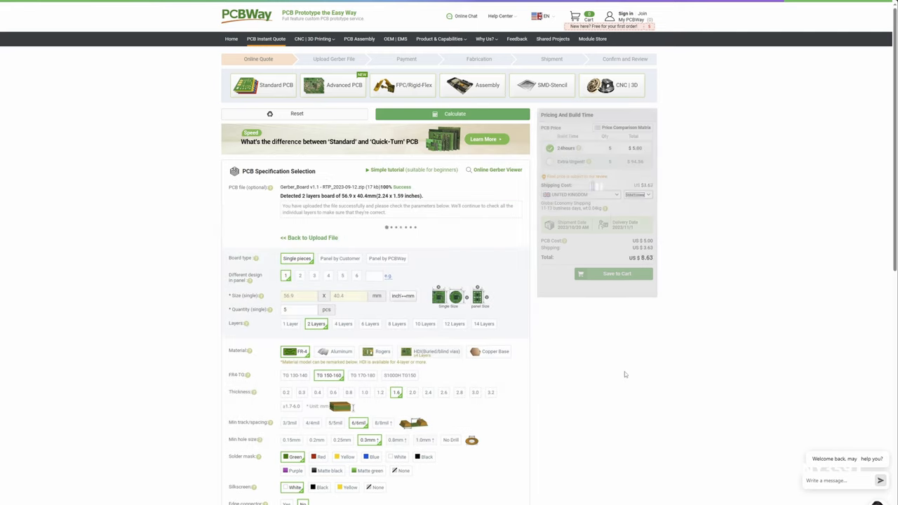
{"action": "scroll", "scroll_direction": "down", "scroll_amount": 3}
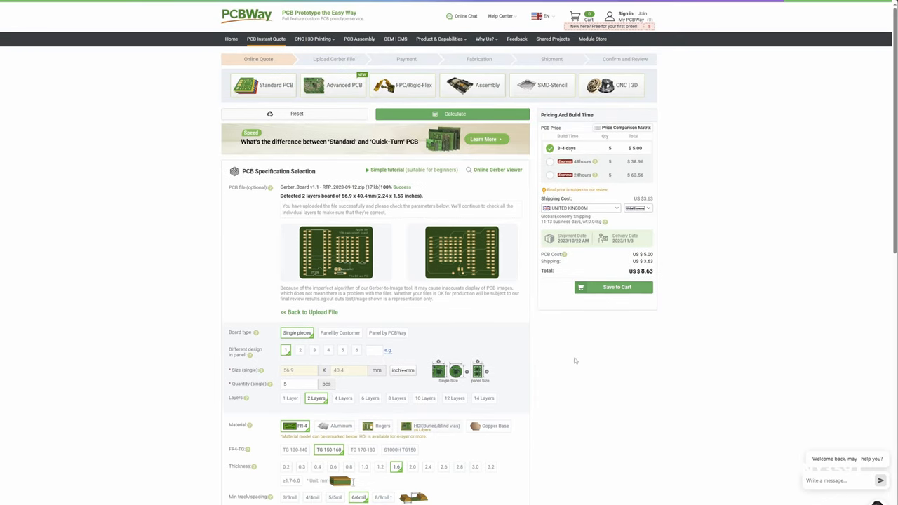
{"action": "left_click", "coordinate": [581, 207]}
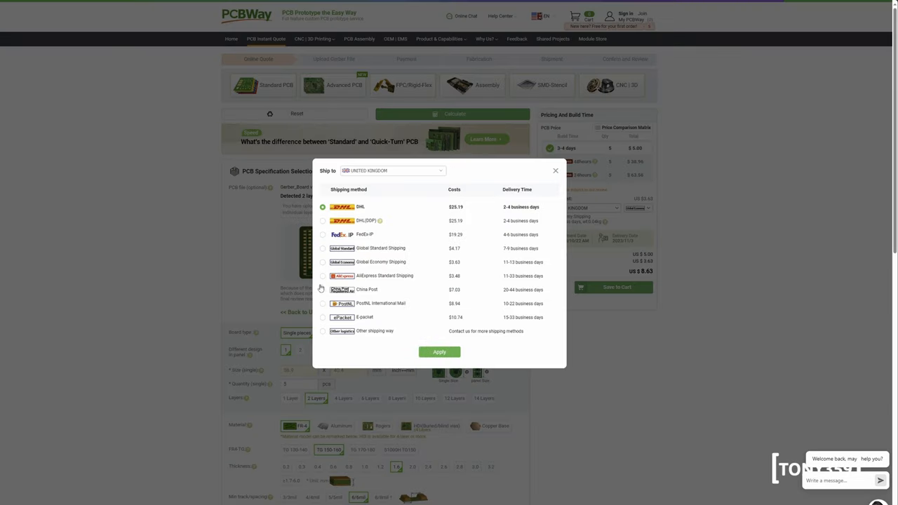
{"action": "left_click", "coordinate": [439, 351]}
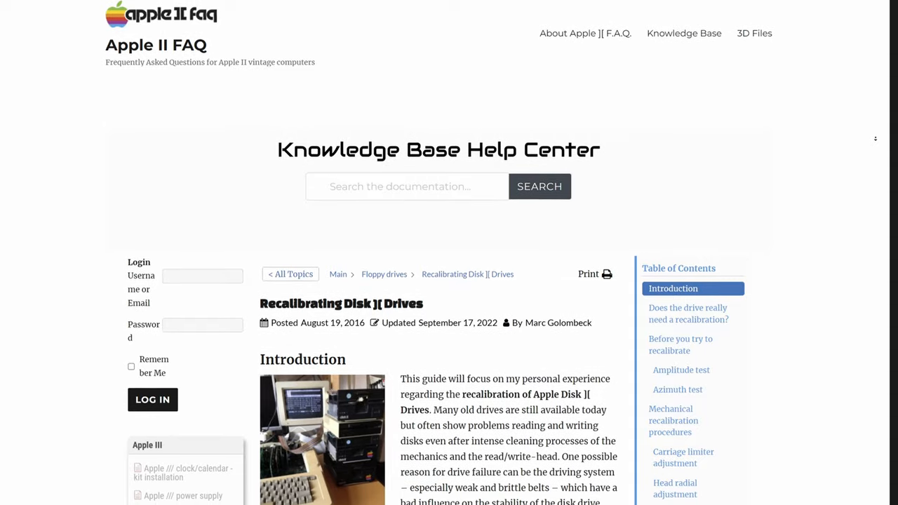
{"action": "scroll", "scroll_direction": "down", "scroll_amount": 3}
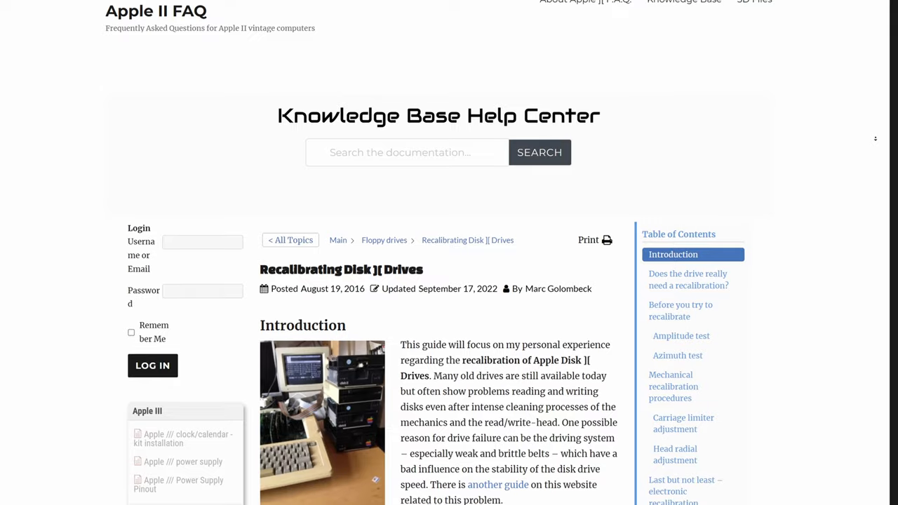
{"action": "scroll", "scroll_direction": "down", "scroll_amount": 3}
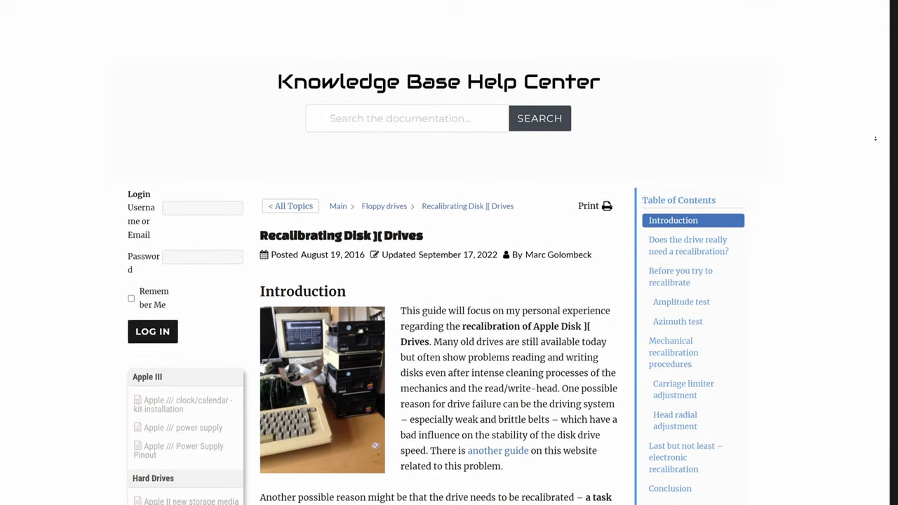
{"action": "scroll", "scroll_direction": "down", "scroll_amount": 3}
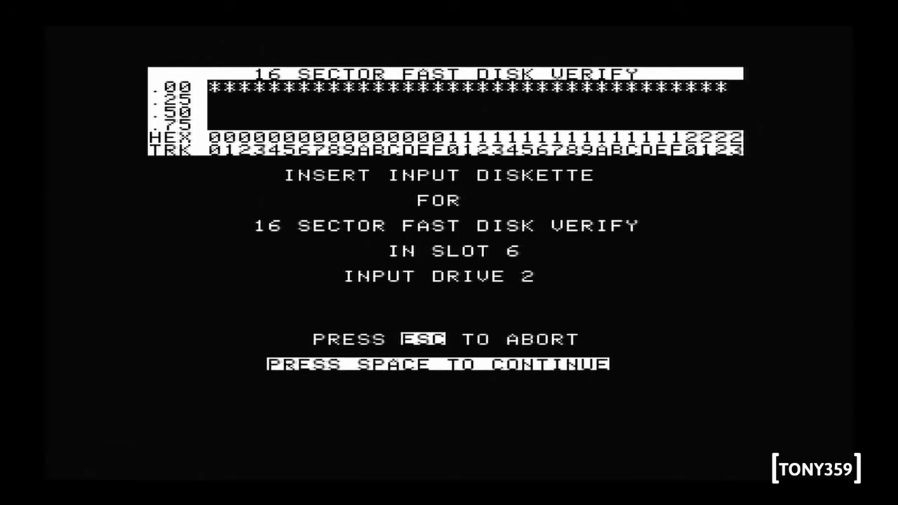
Run the 16-sector fast verify on the drive 2 diskette and continue past the results
{"action": "key", "text": "space"}
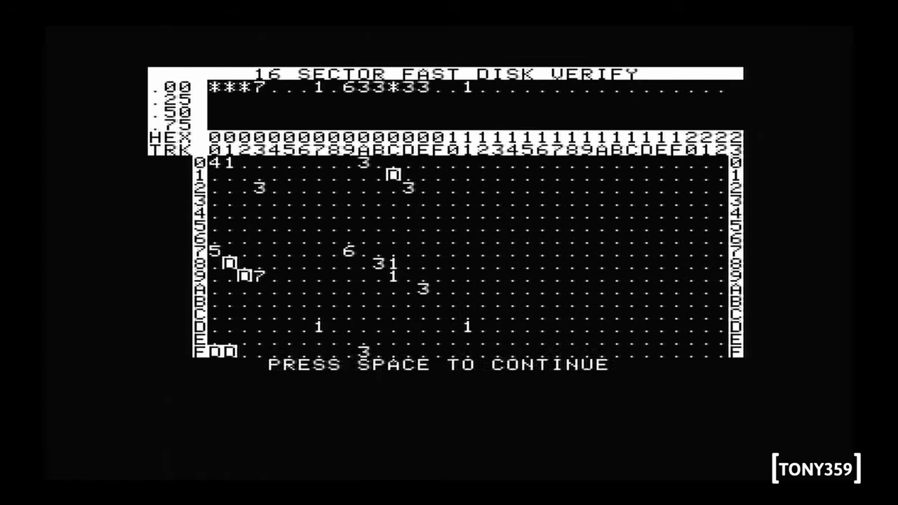
{"action": "key", "text": "space"}
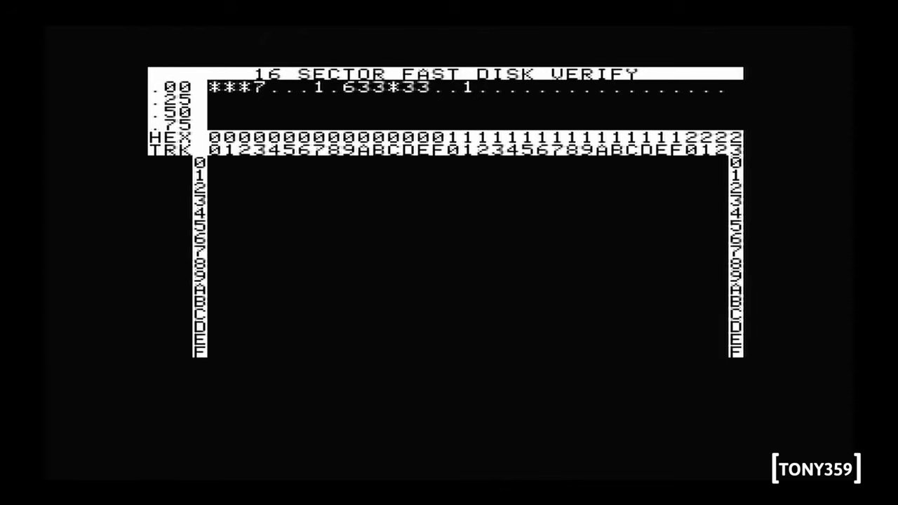